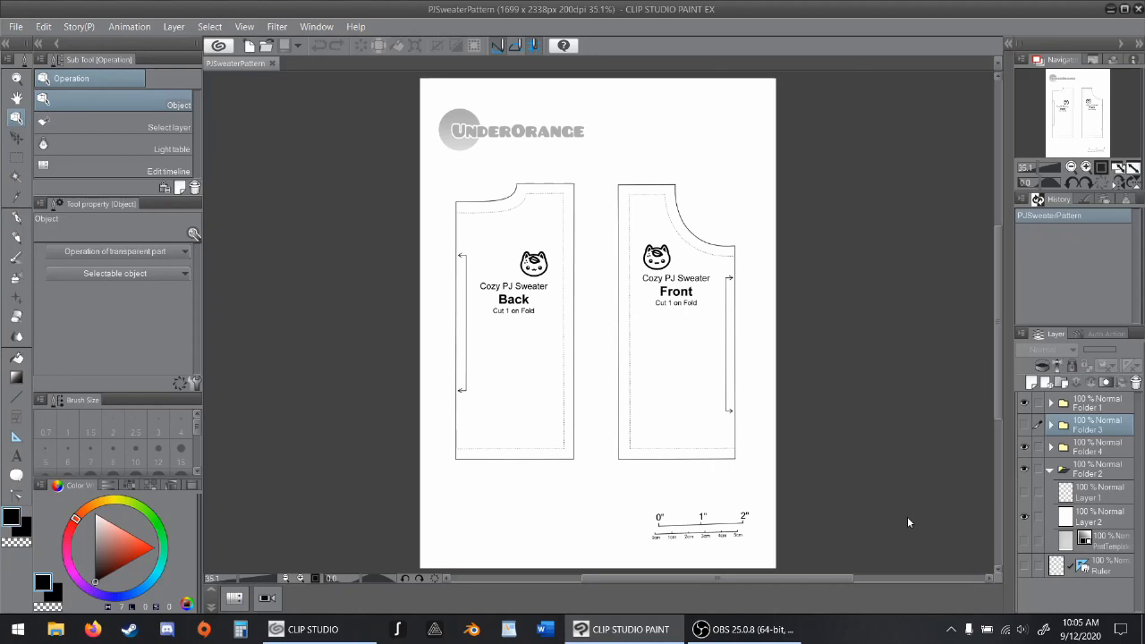
mouse_move(475, 216)
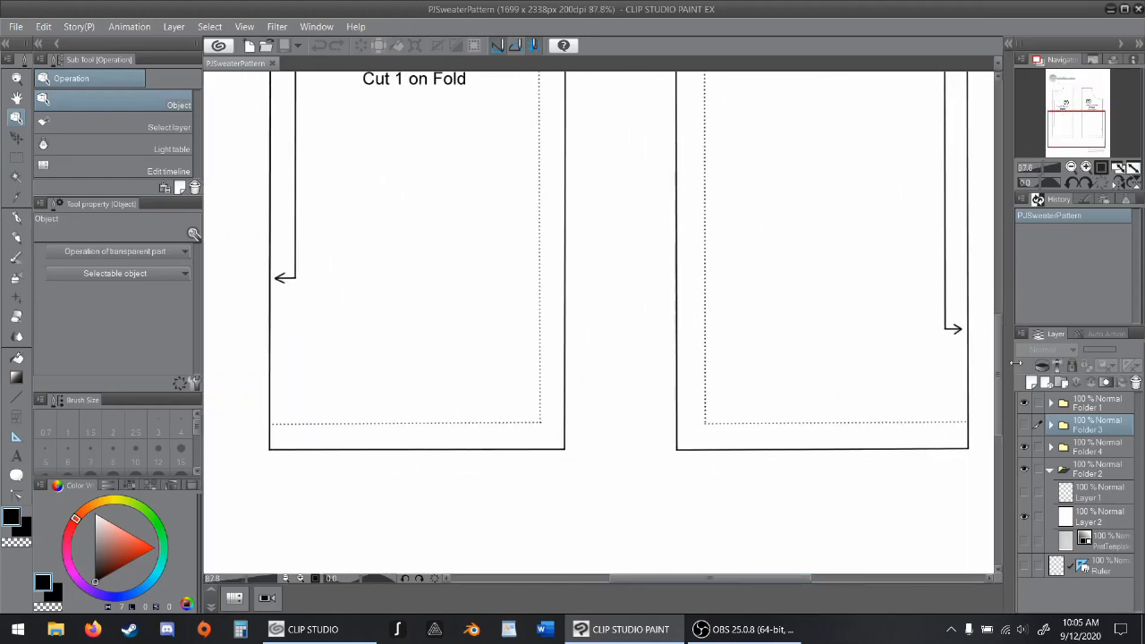
Drag the selected hem section down to the 0.4 guide mark, lengthening the piece.
scroll(down, 3)
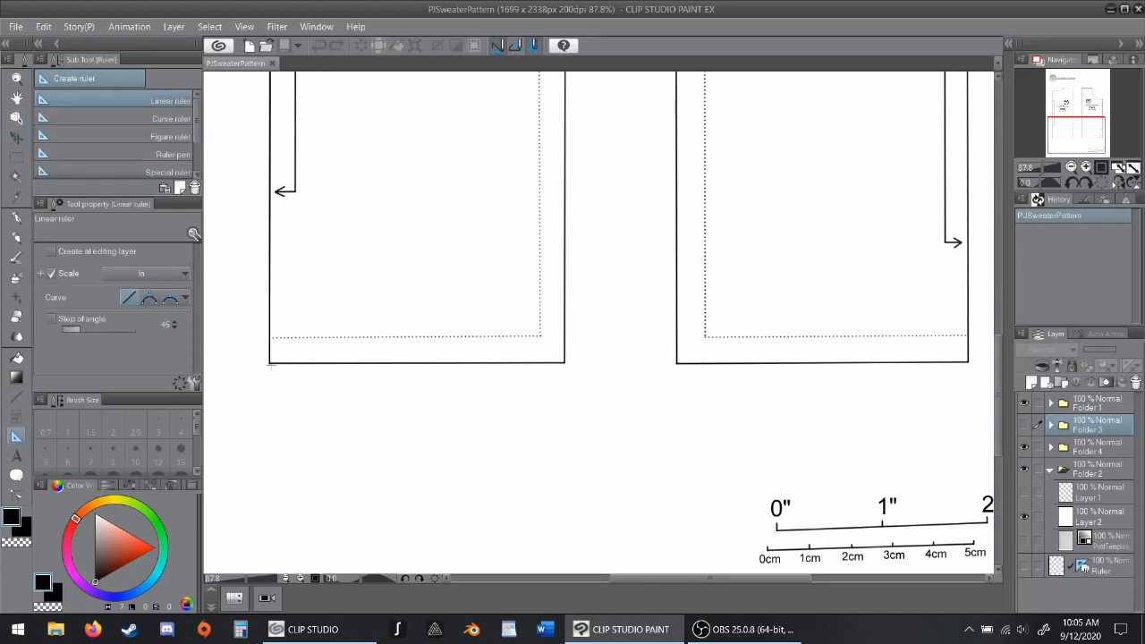
drag(272, 366, 283, 457)
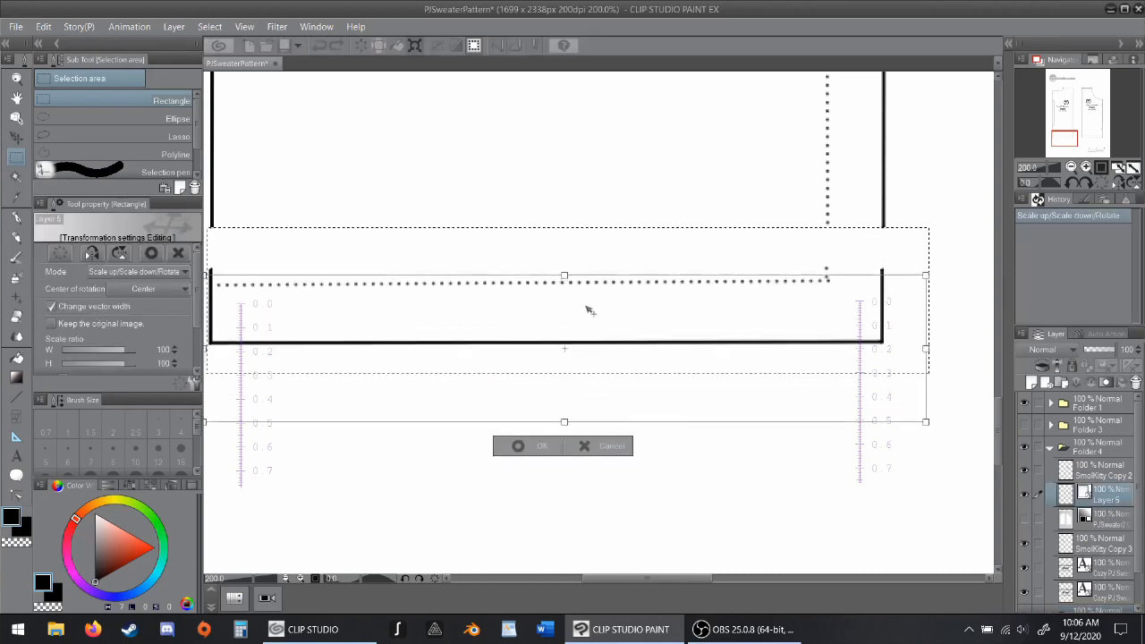
drag(586, 311, 587, 383)
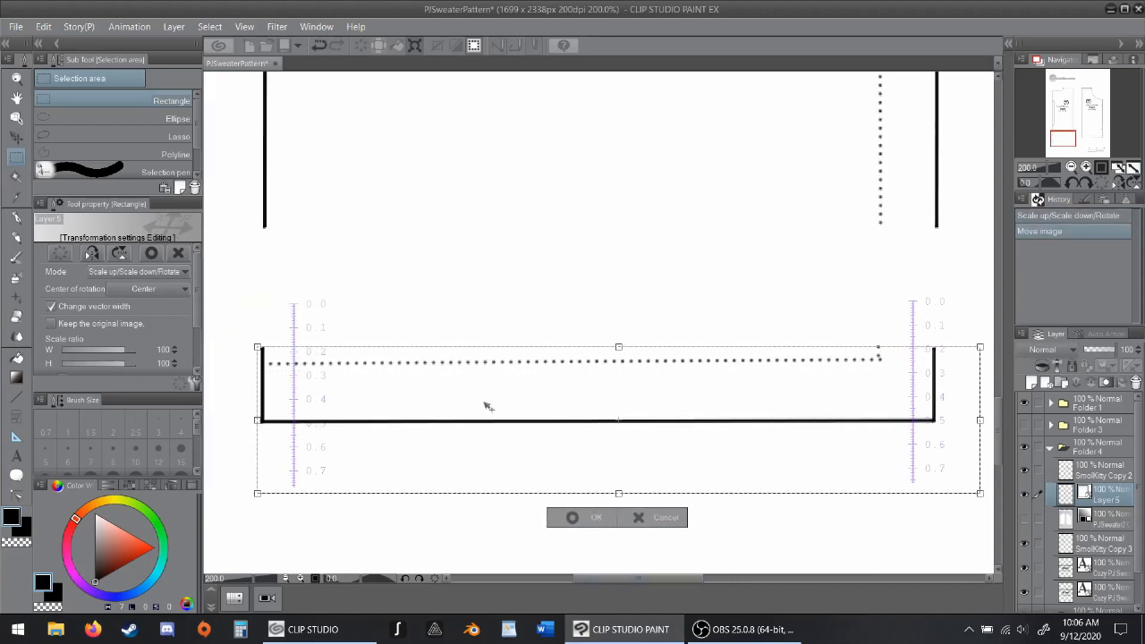
drag(486, 408, 451, 385)
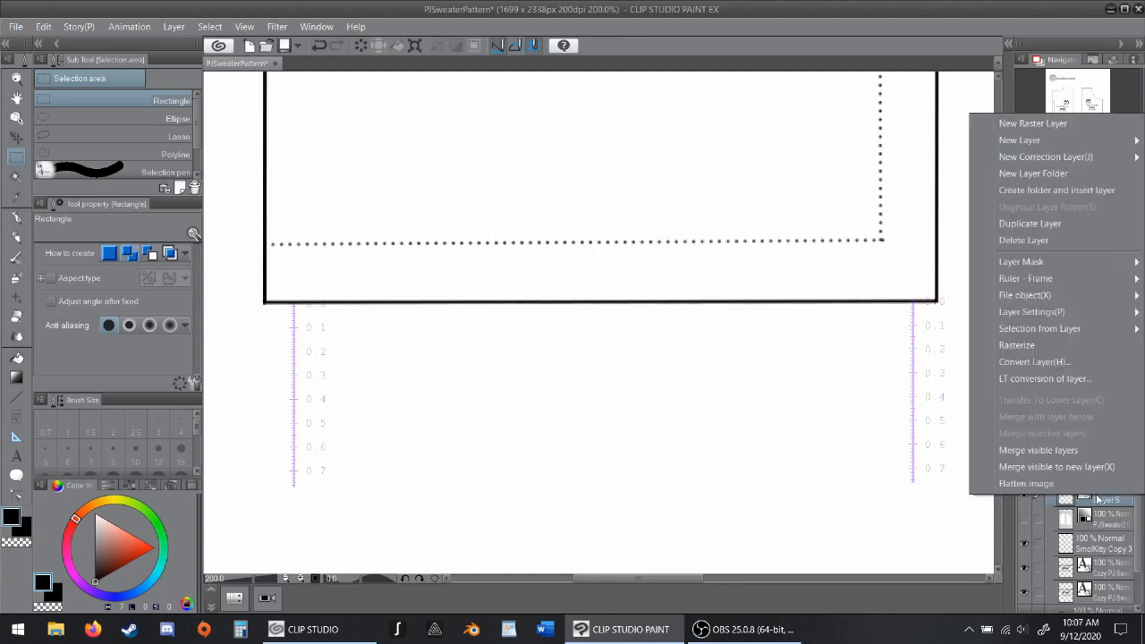
Duplicate the hem layer as a faded original-line marker, confirm its transform, and reshape the vector lines.
click(1028, 222)
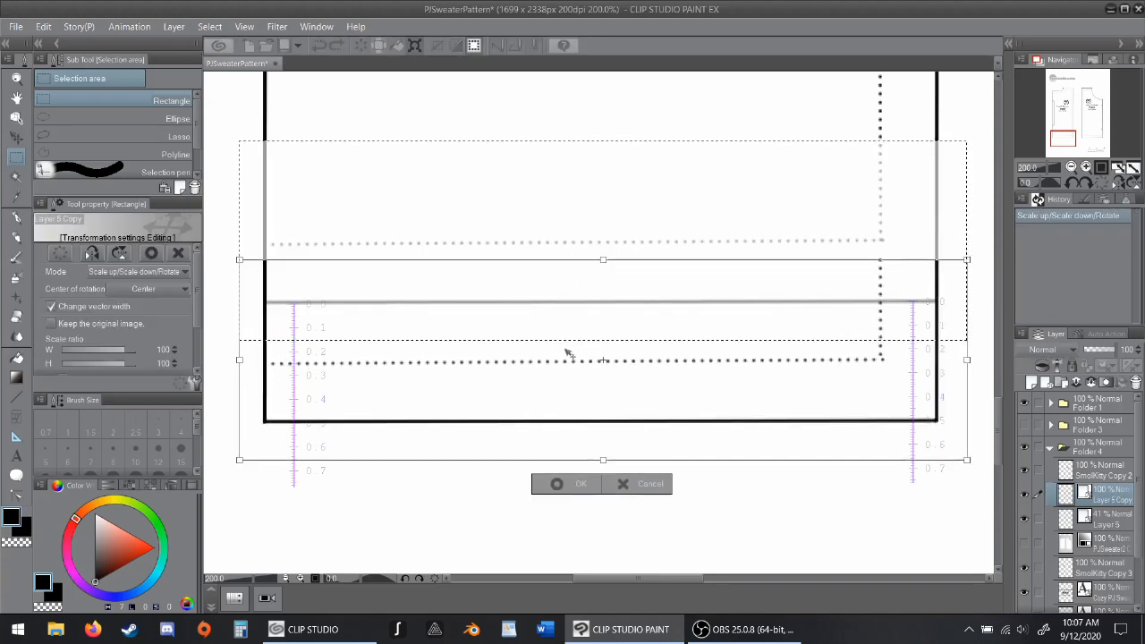
click(556, 483)
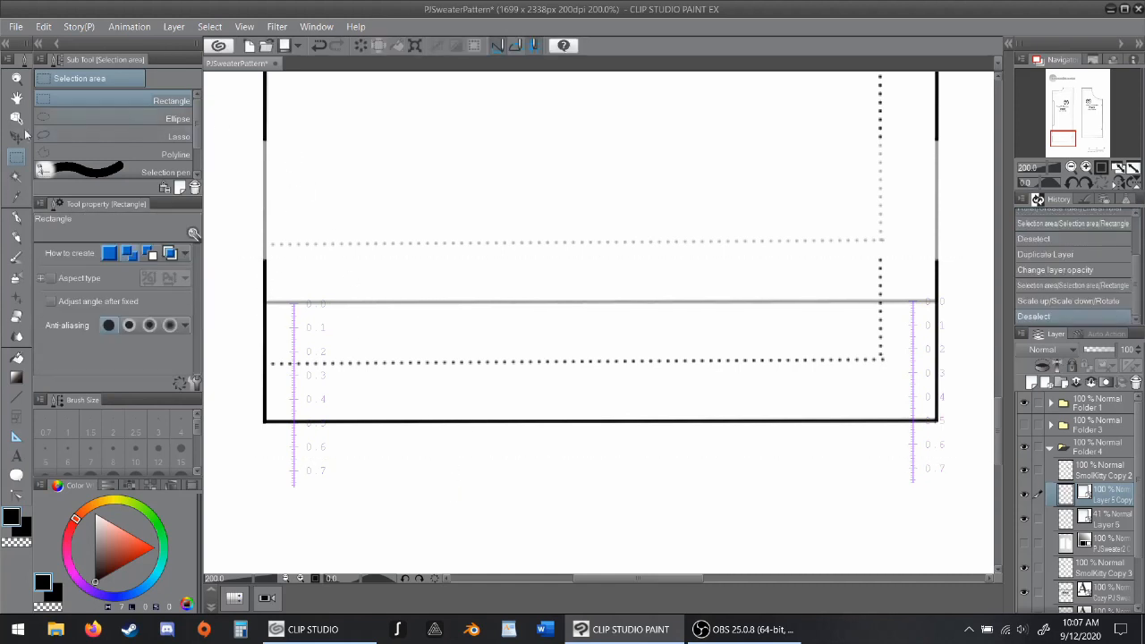
click(15, 98)
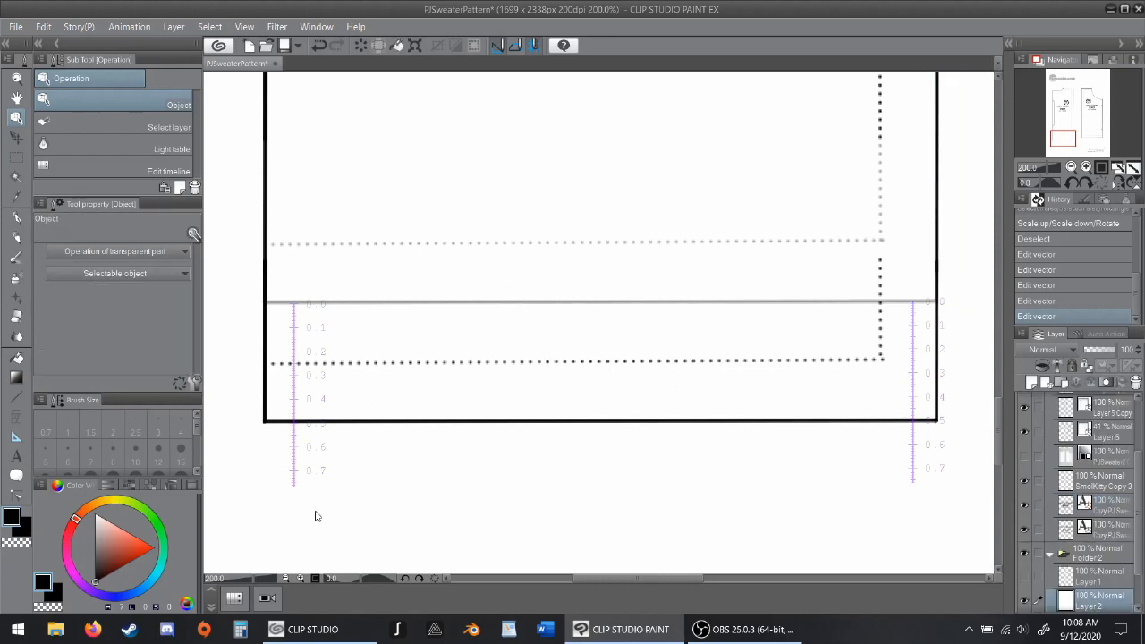
scroll(up, 3)
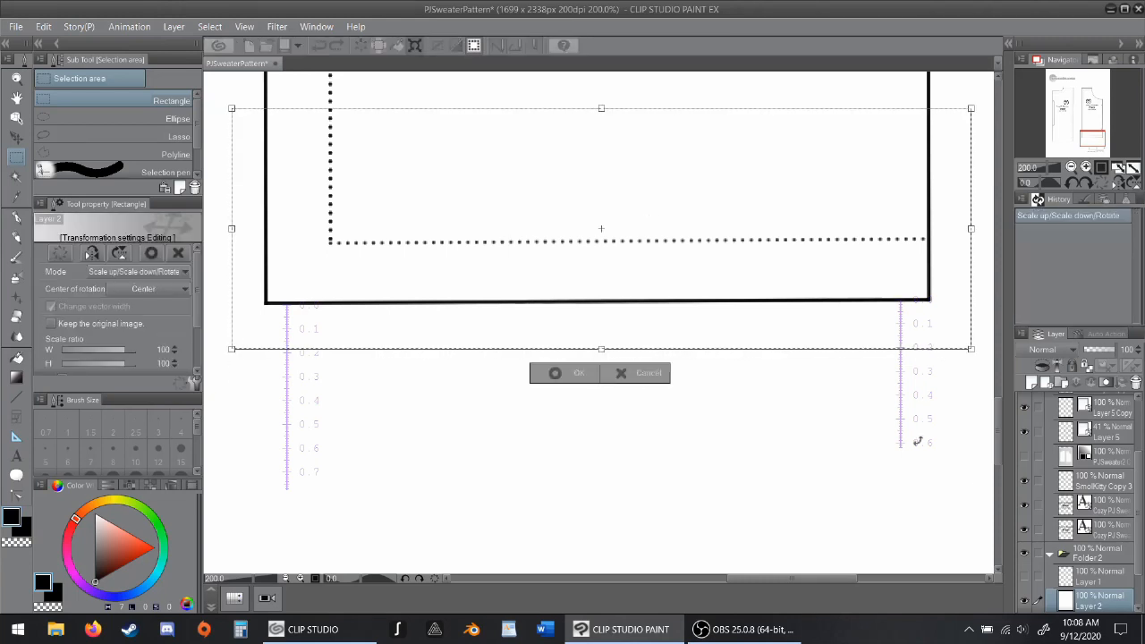
Lower the second piece's hem to match and confirm the transform.
click(554, 374)
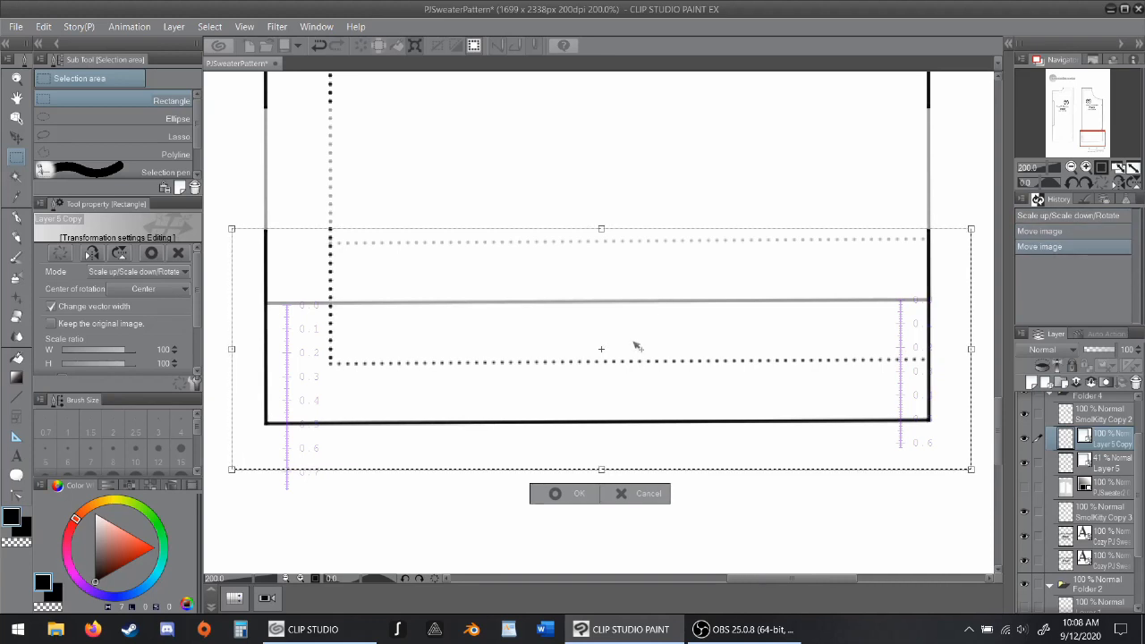
click(580, 494)
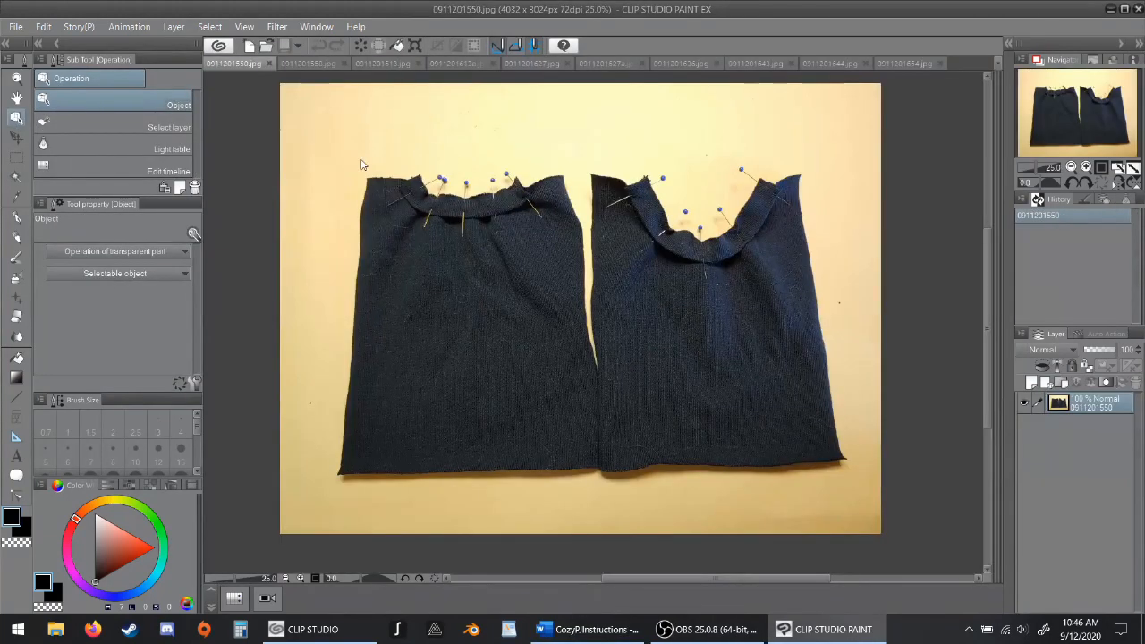
Apply a Brightness/Contrast tonal correction to the pinned-pieces photo with a new brightness value.
click(43, 27)
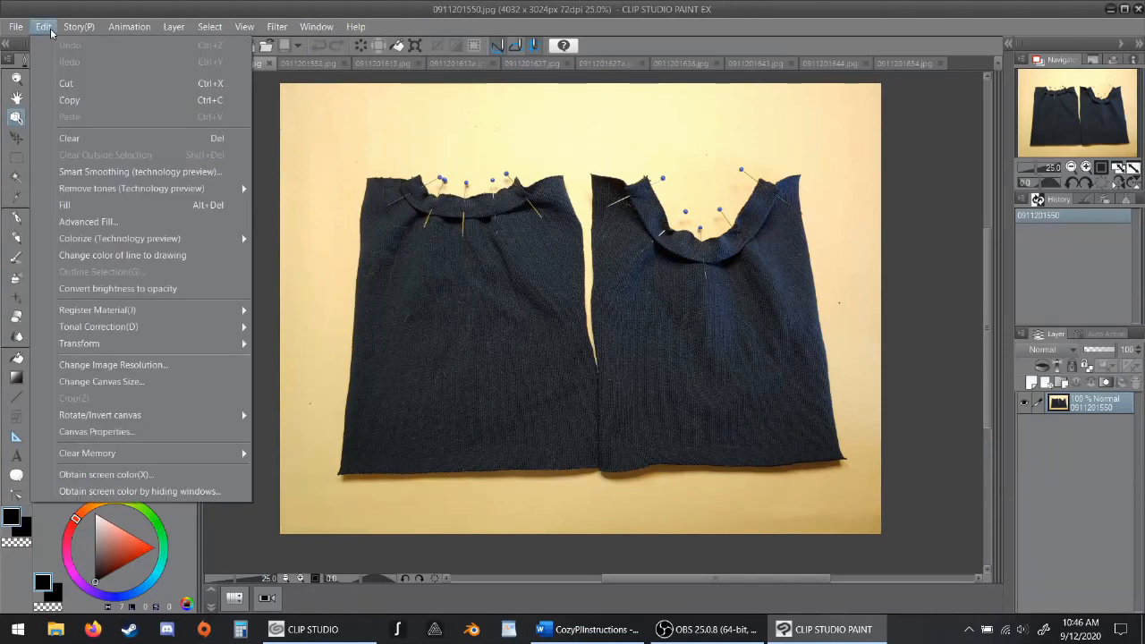
mouse_move(98, 325)
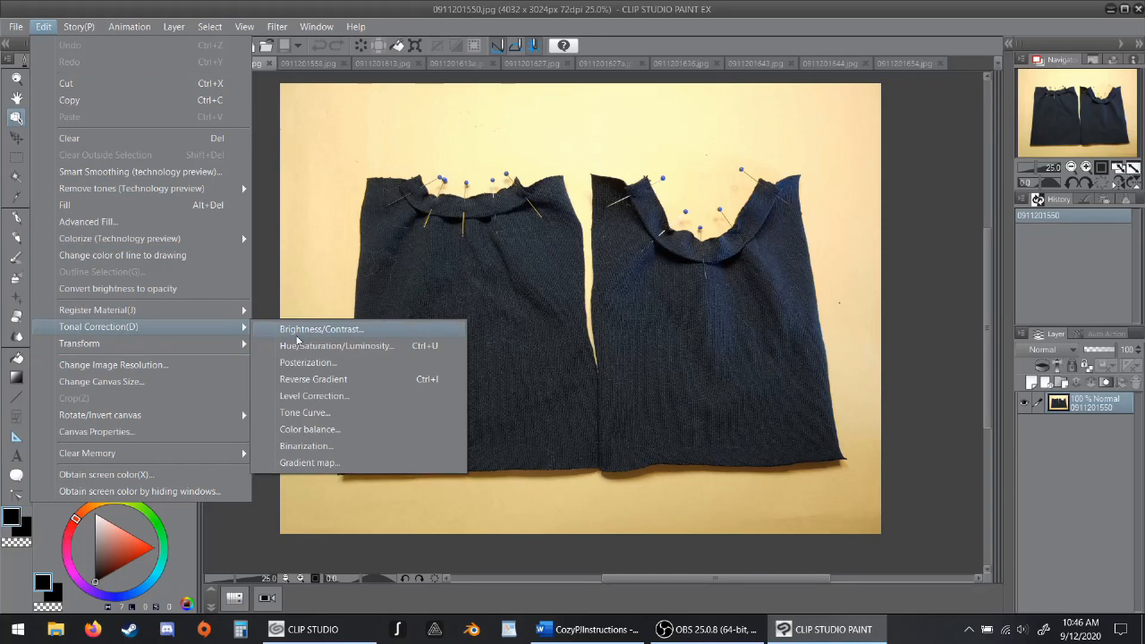
click(320, 329)
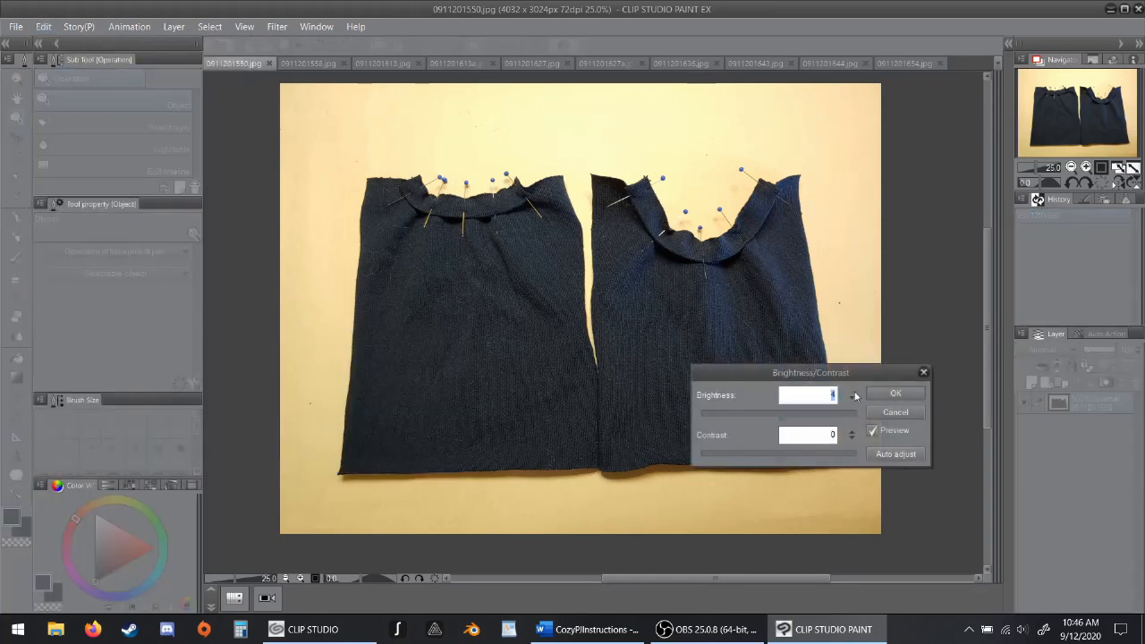
click(851, 392)
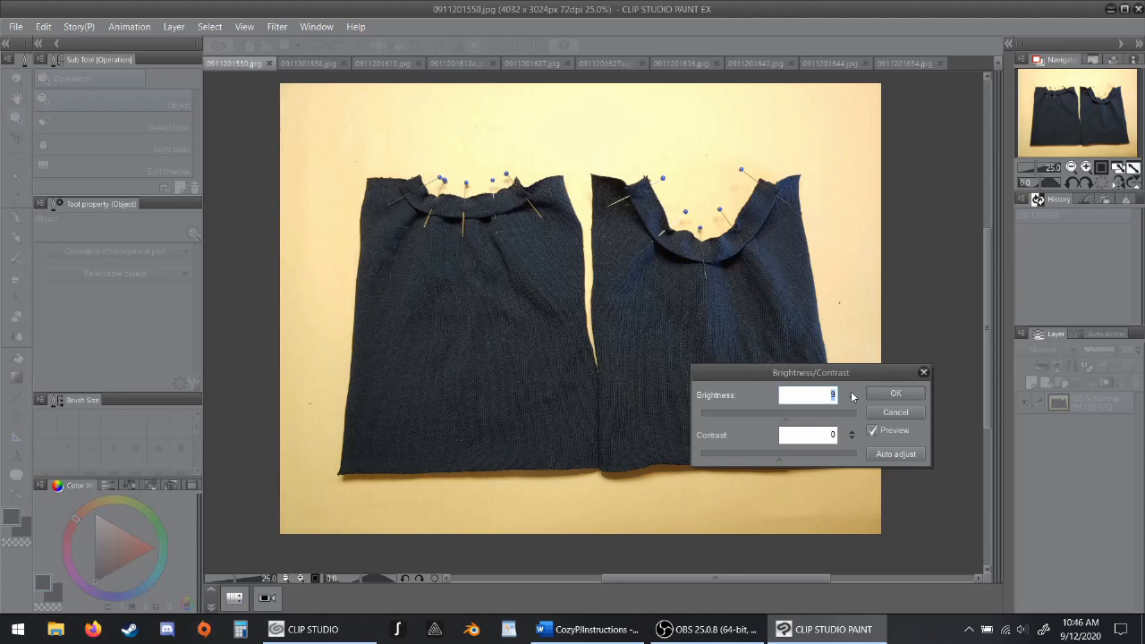
click(851, 389)
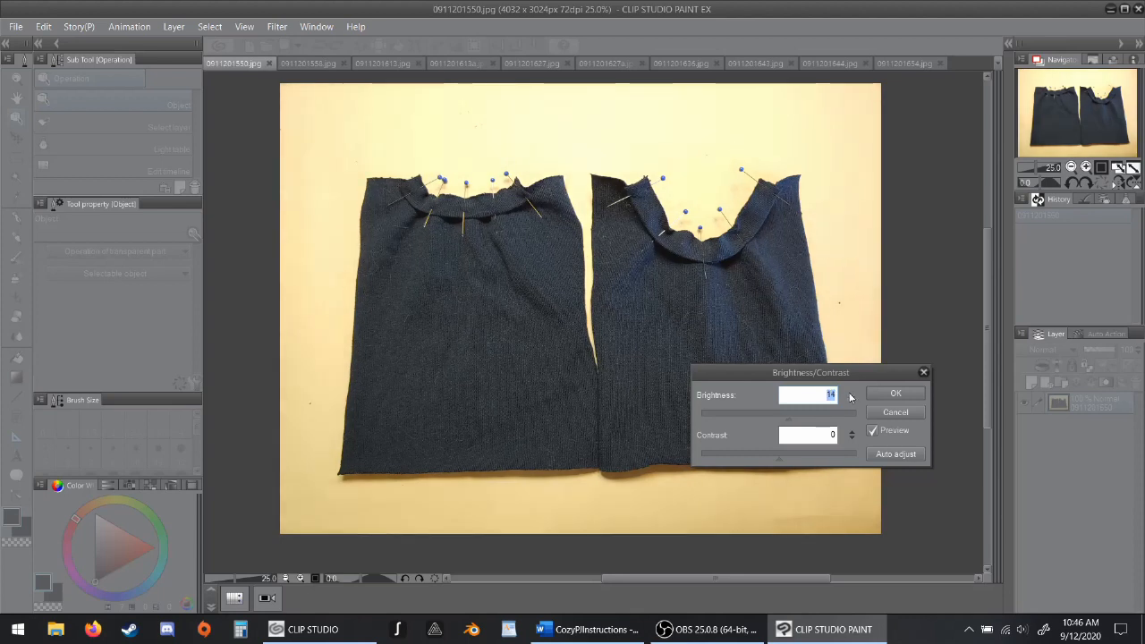
click(851, 390)
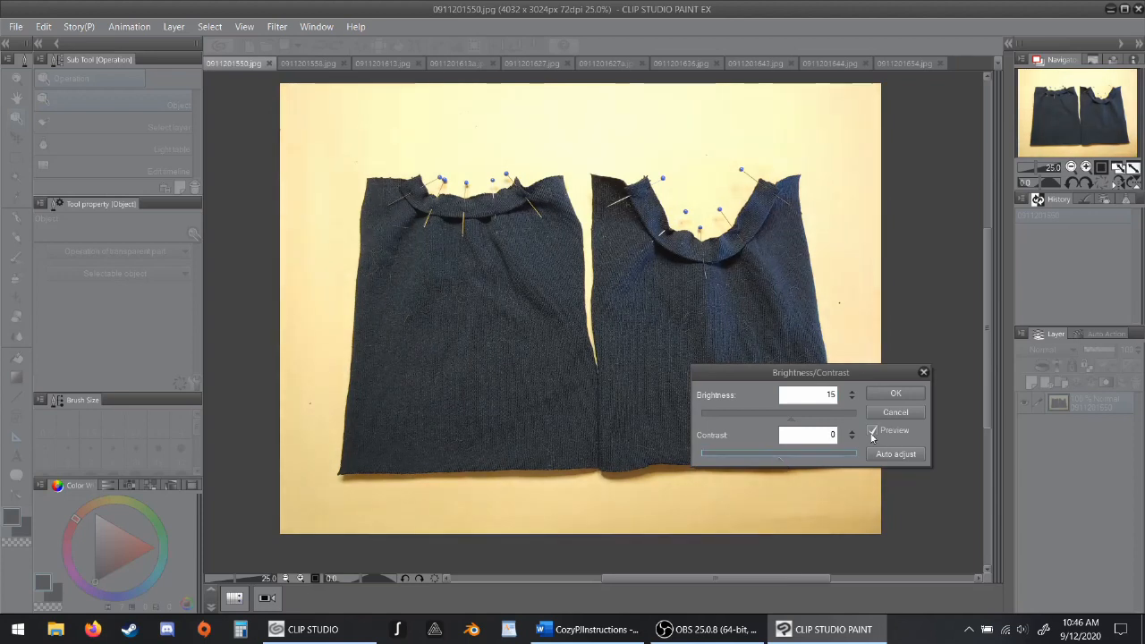
Compare the photo with preview off and on, then commit the brightness change.
click(872, 429)
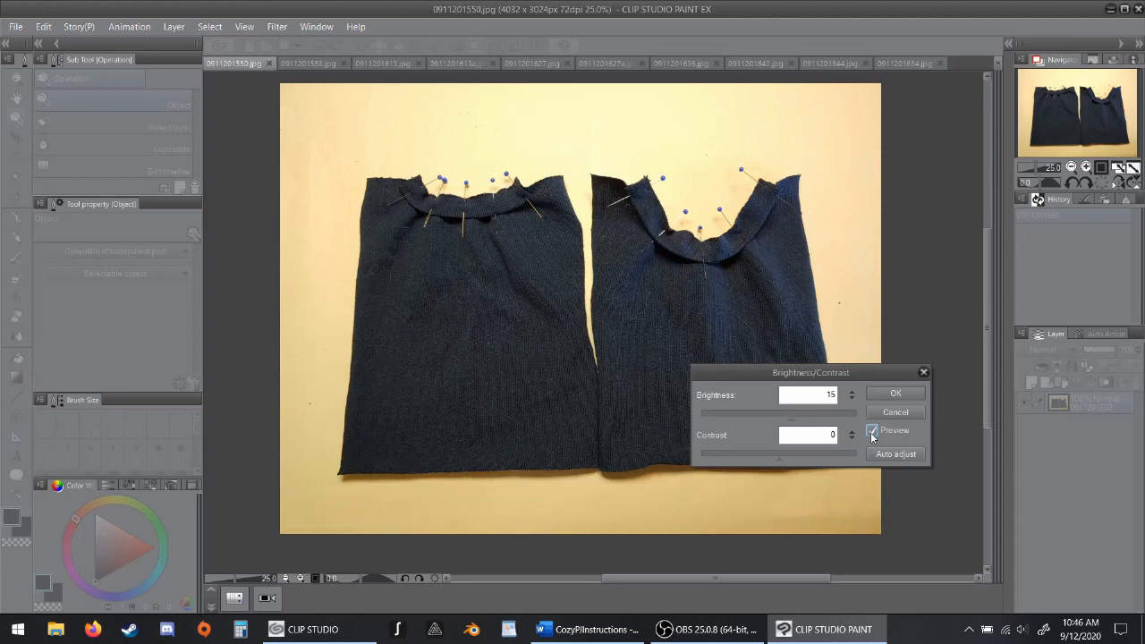
click(895, 394)
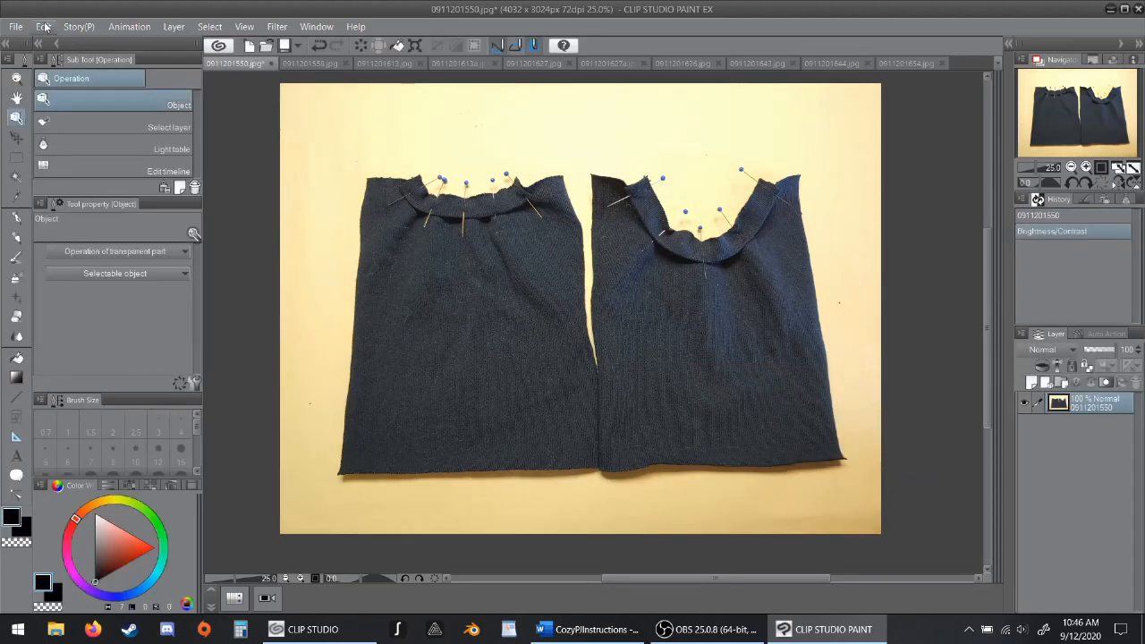
click(43, 27)
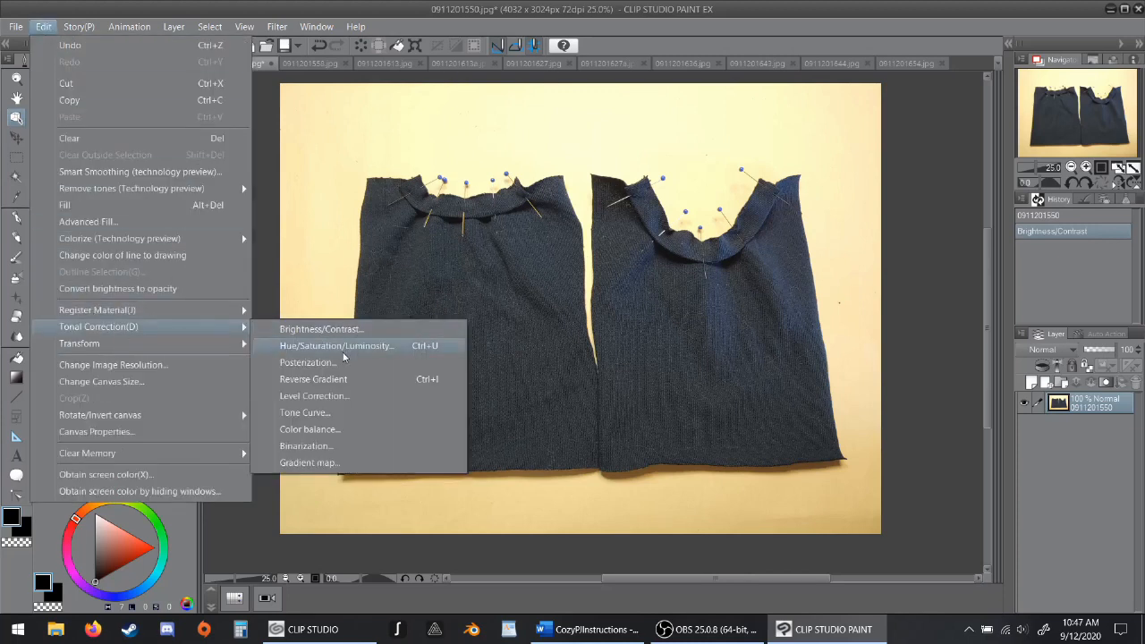
mouse_move(314, 395)
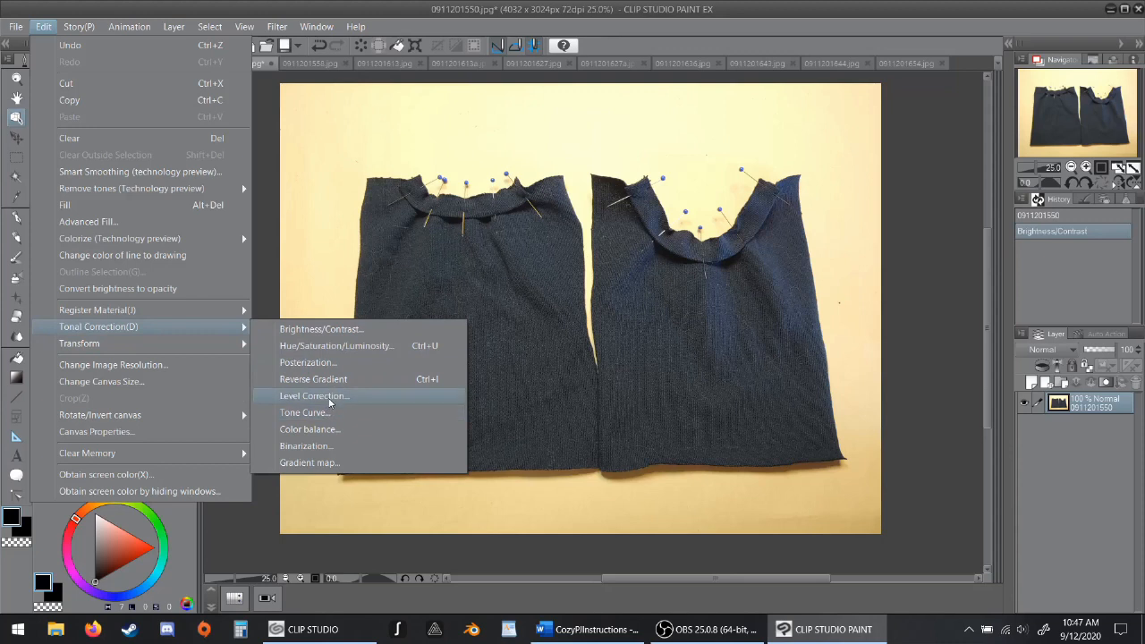
Try a Level Correction on the photo, close it, and switch to the Word instructions document.
click(313, 395)
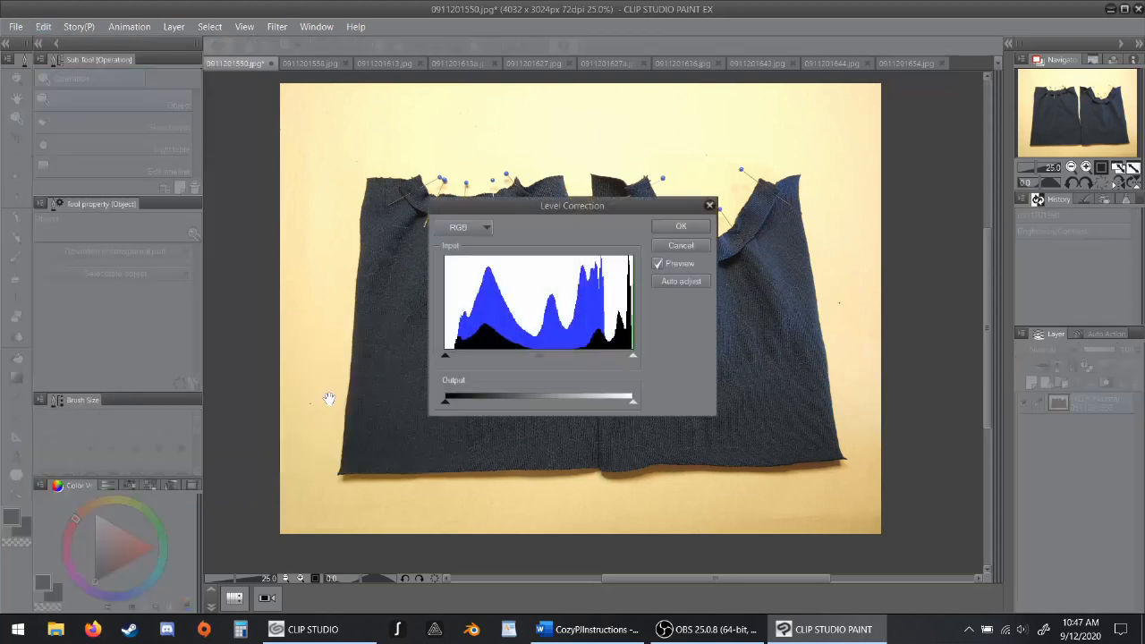
click(680, 226)
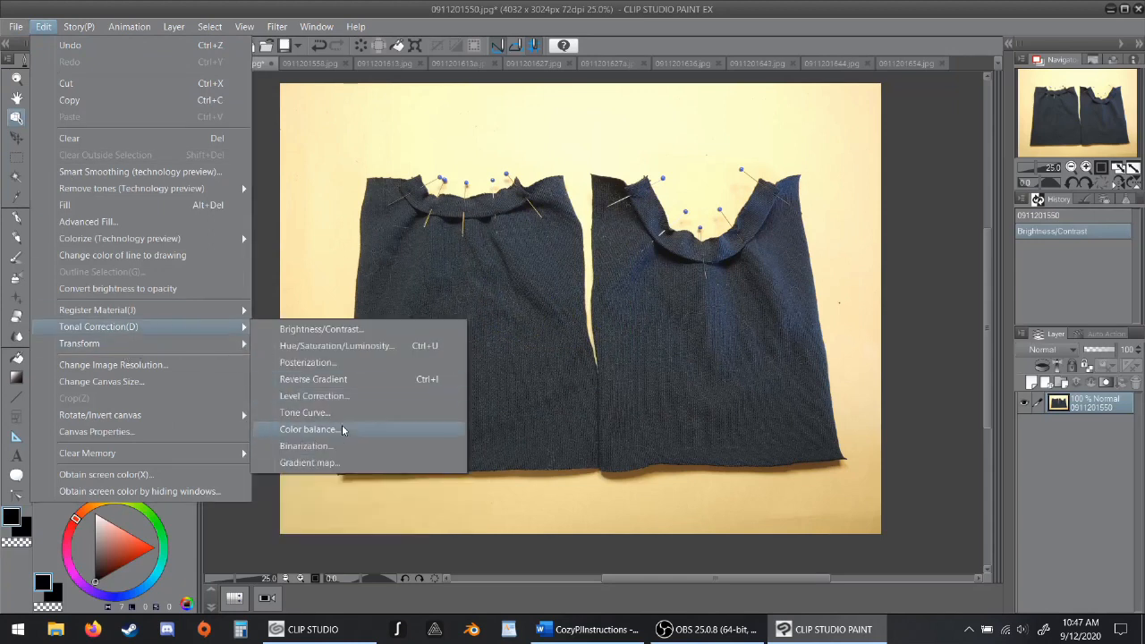
click(586, 629)
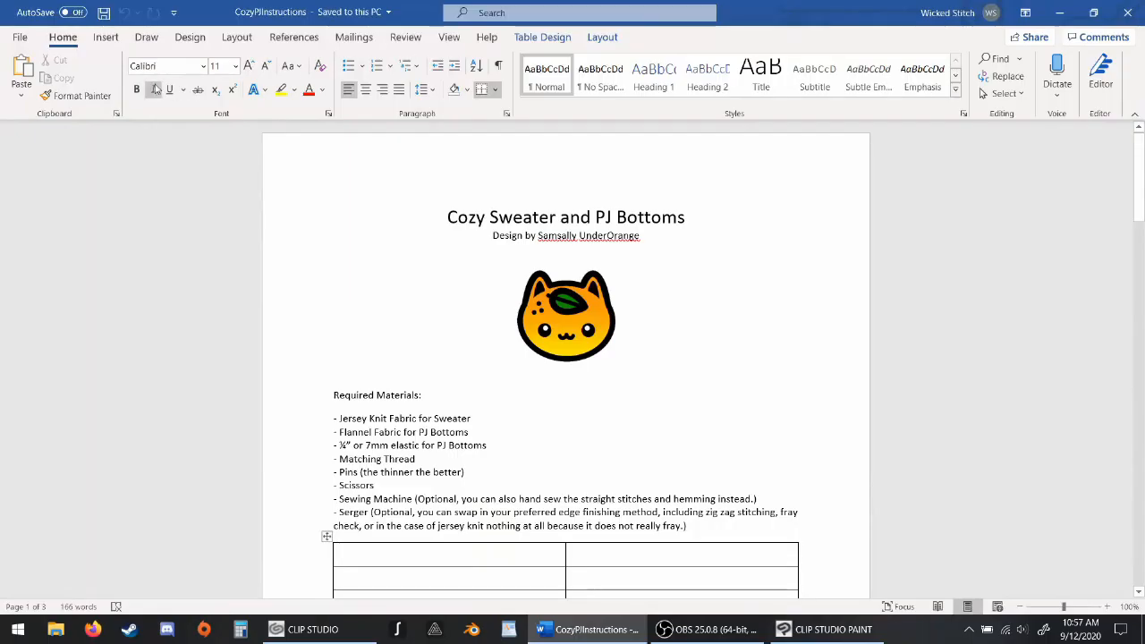
Insert the photo of the two pinned sweater pieces from This Device into the first table cell.
click(190, 36)
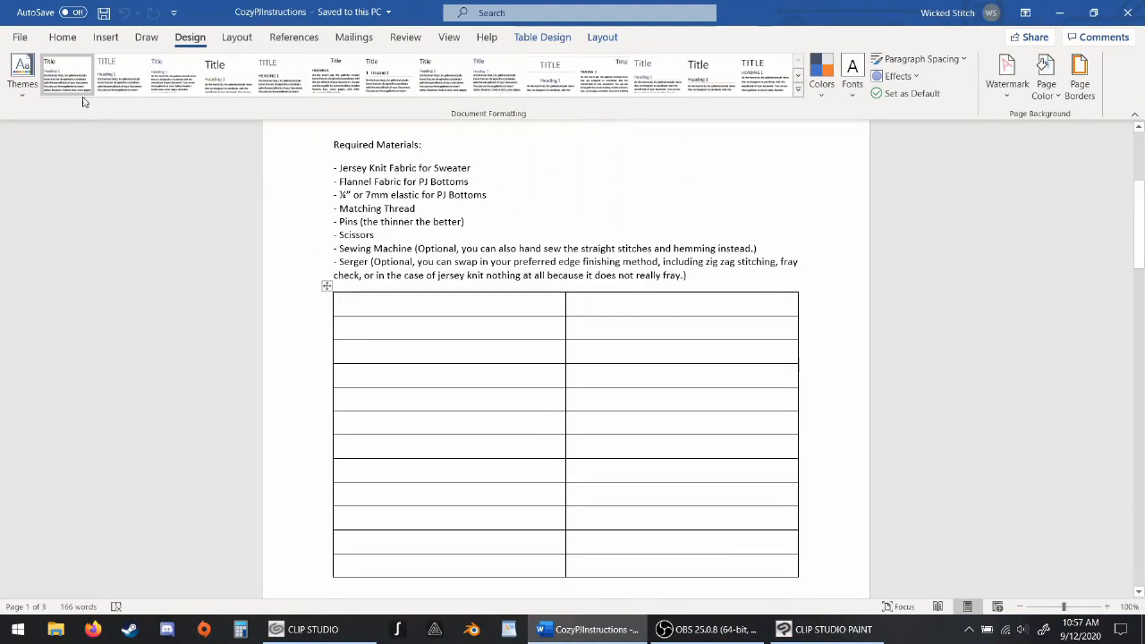
click(62, 35)
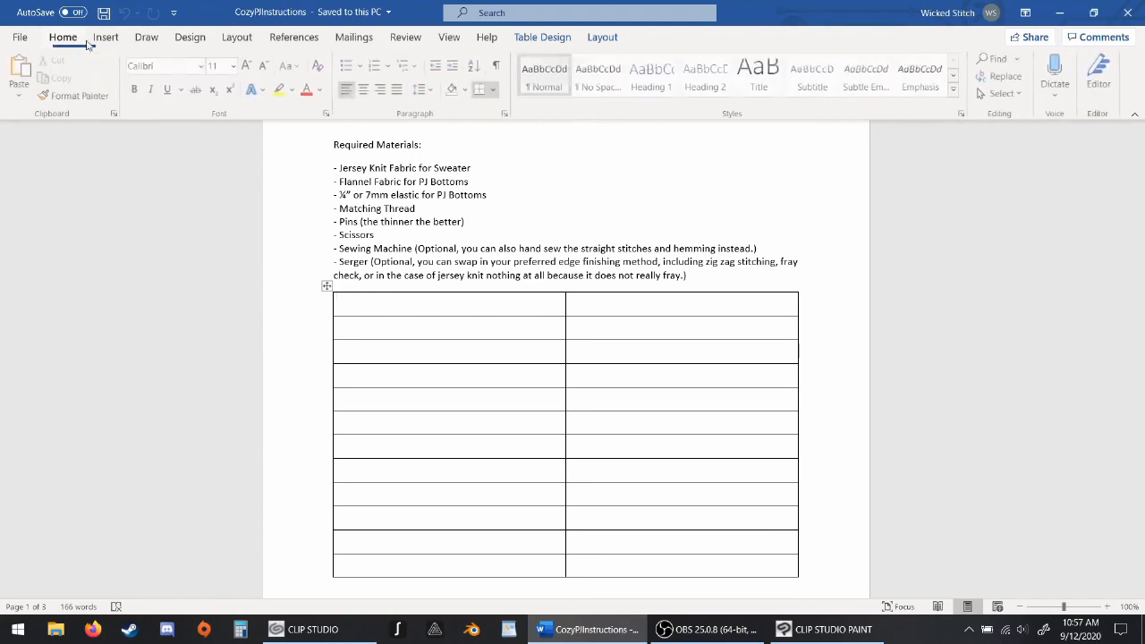
click(105, 36)
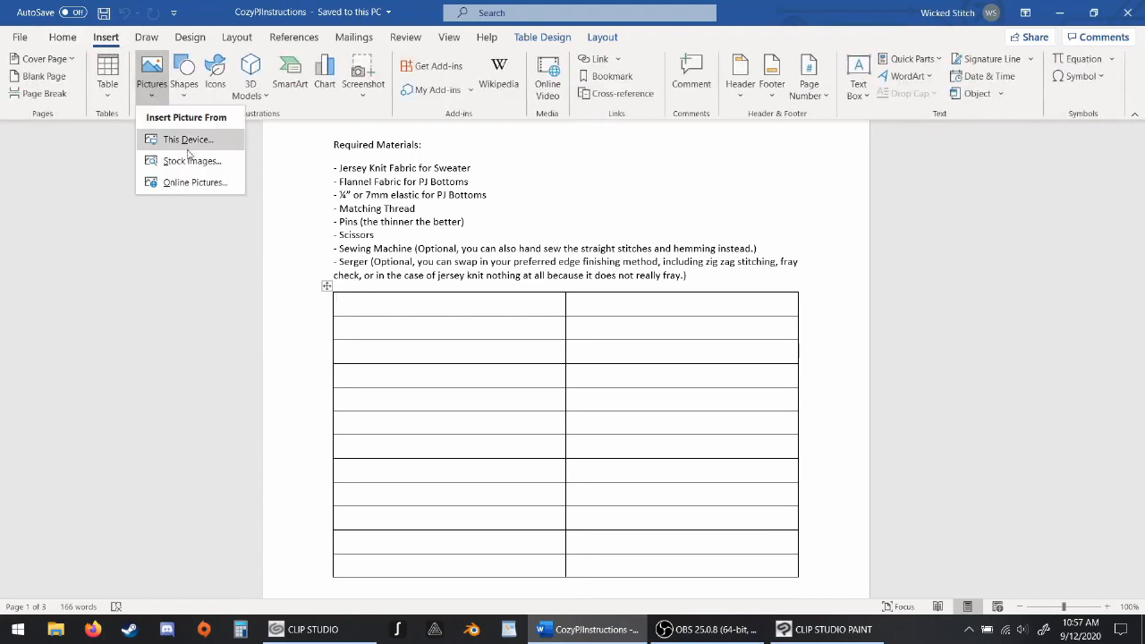
click(188, 139)
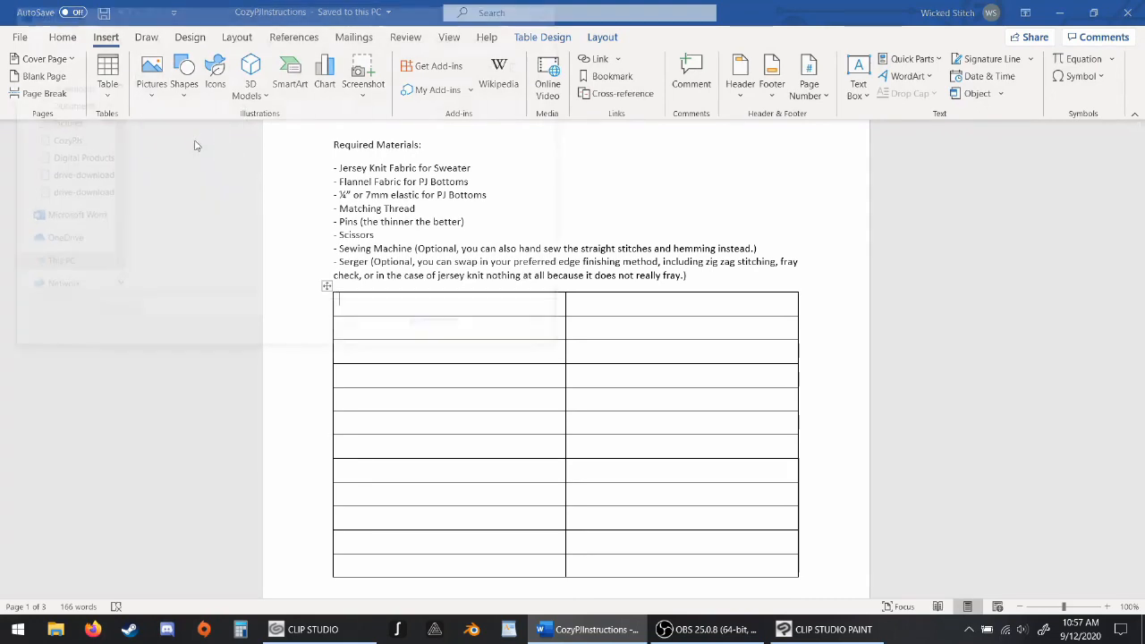
click(150, 75)
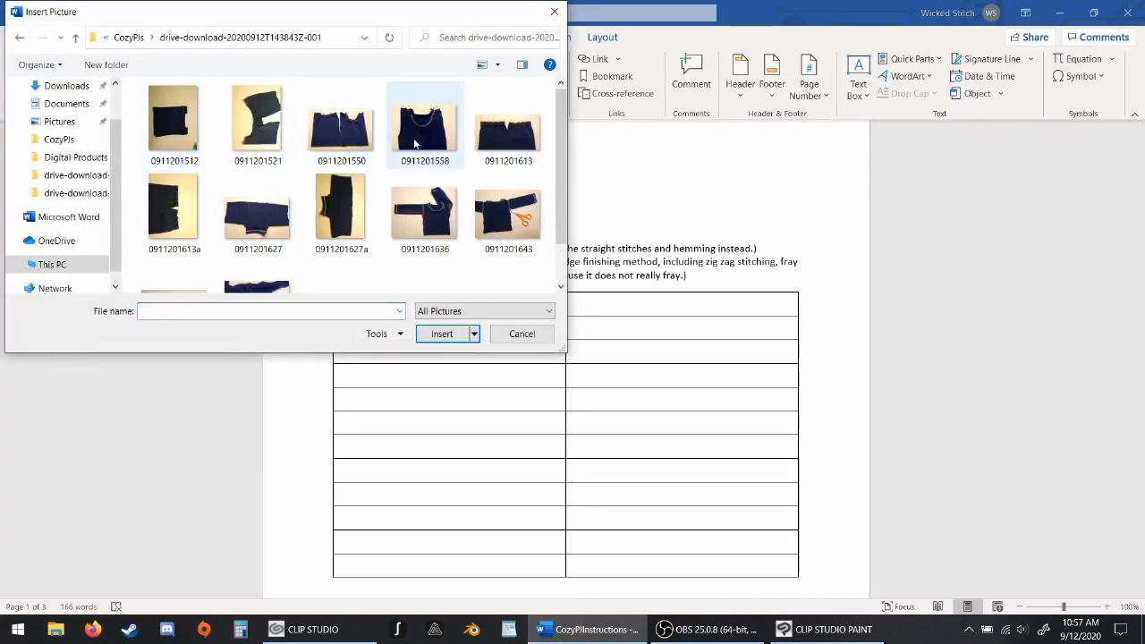
click(340, 125)
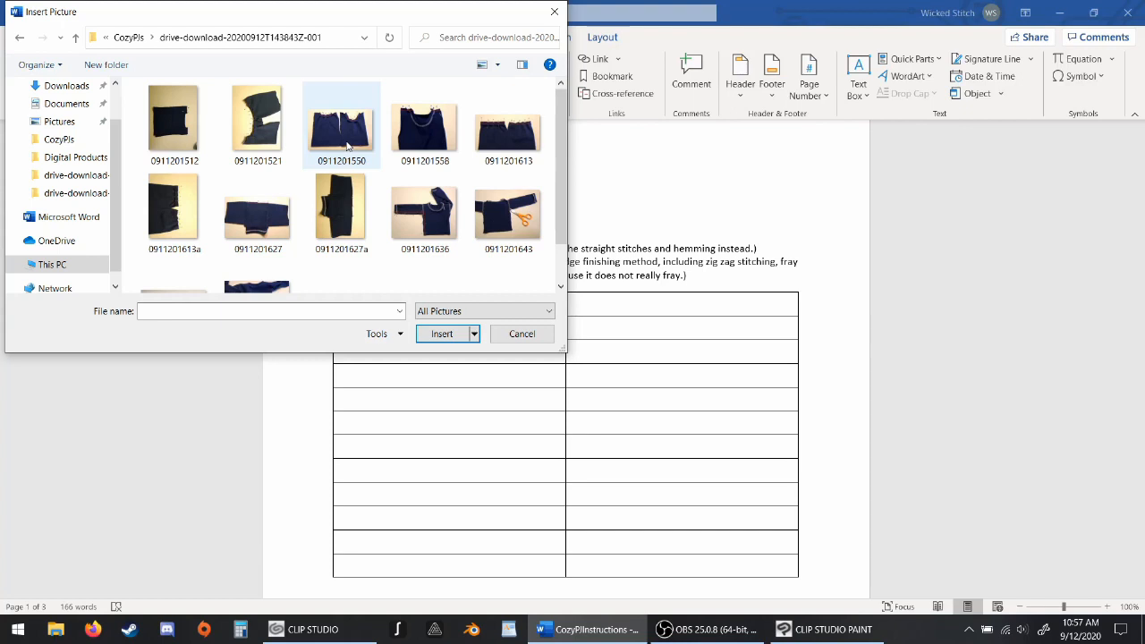
click(442, 334)
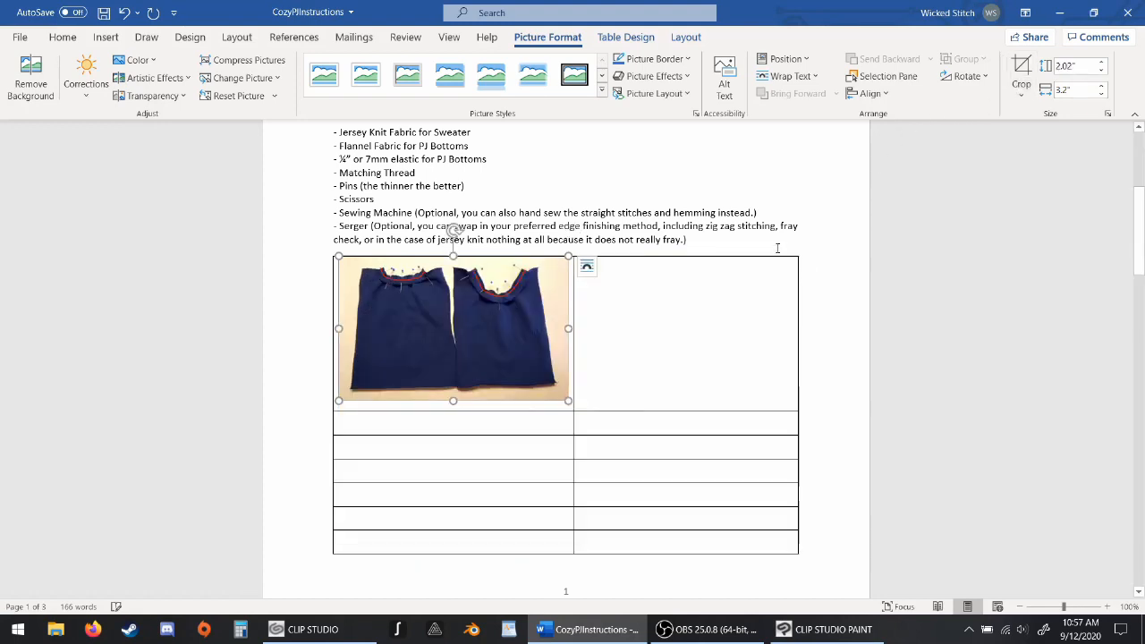
mouse_move(493, 422)
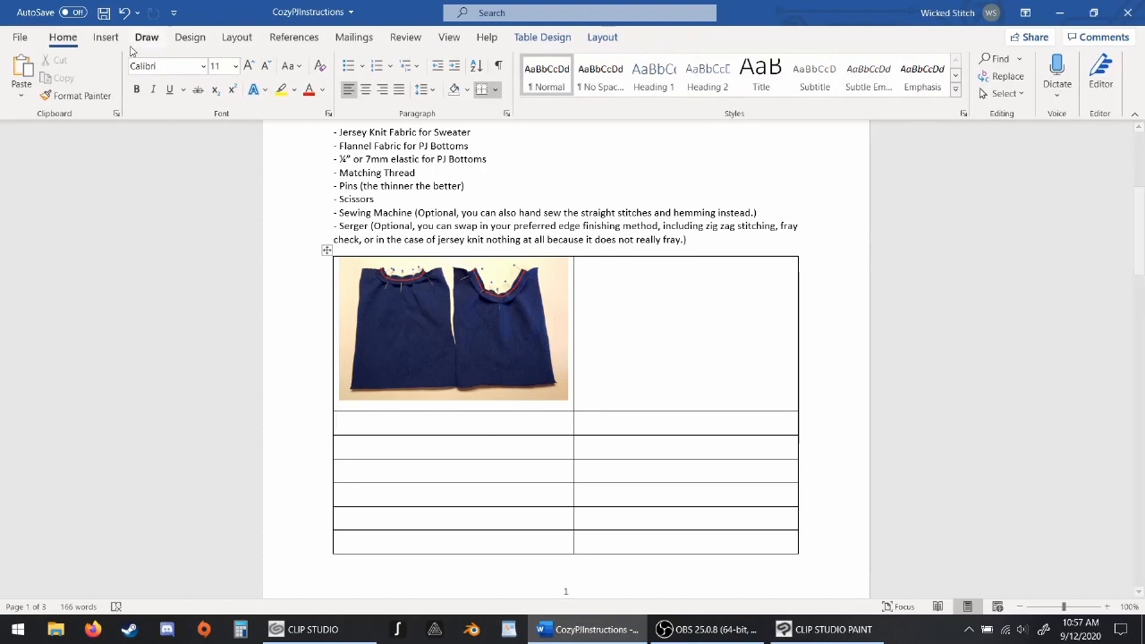
Enter the first numbered step in the right cell: '1) Iron Front Collar an'.
click(106, 35)
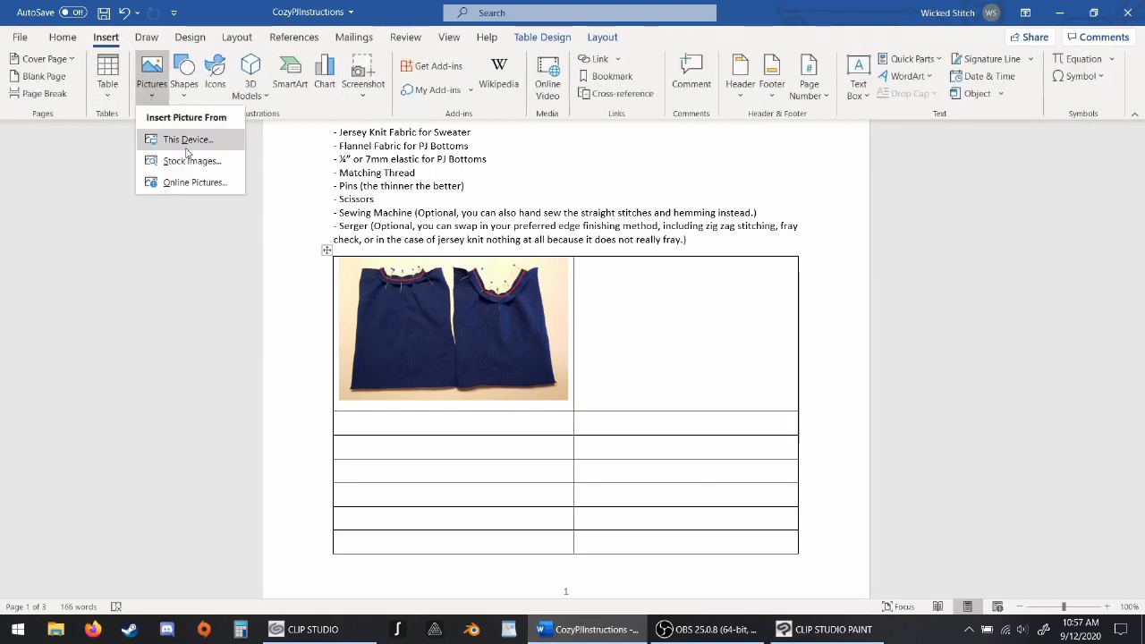
click(188, 140)
text(1))
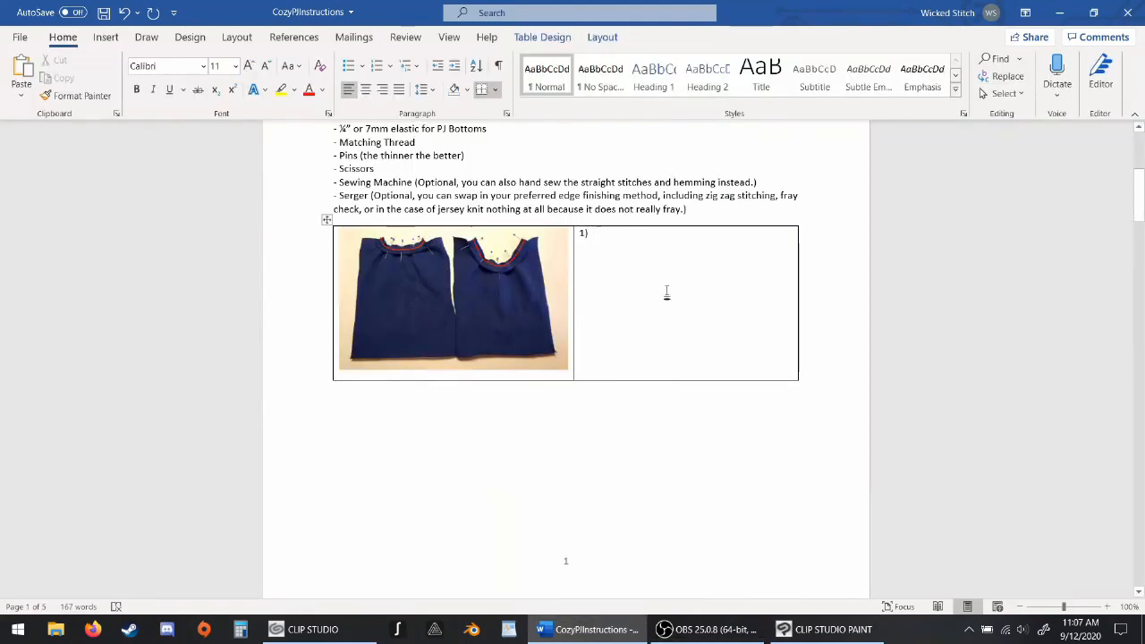
text(Iron)
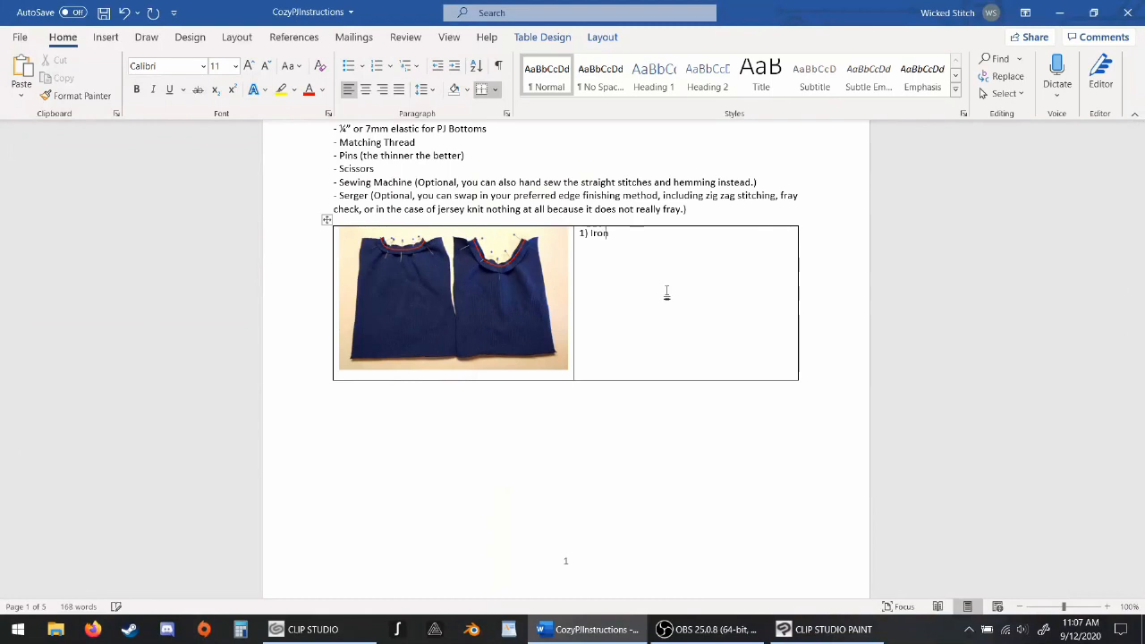
text(a)
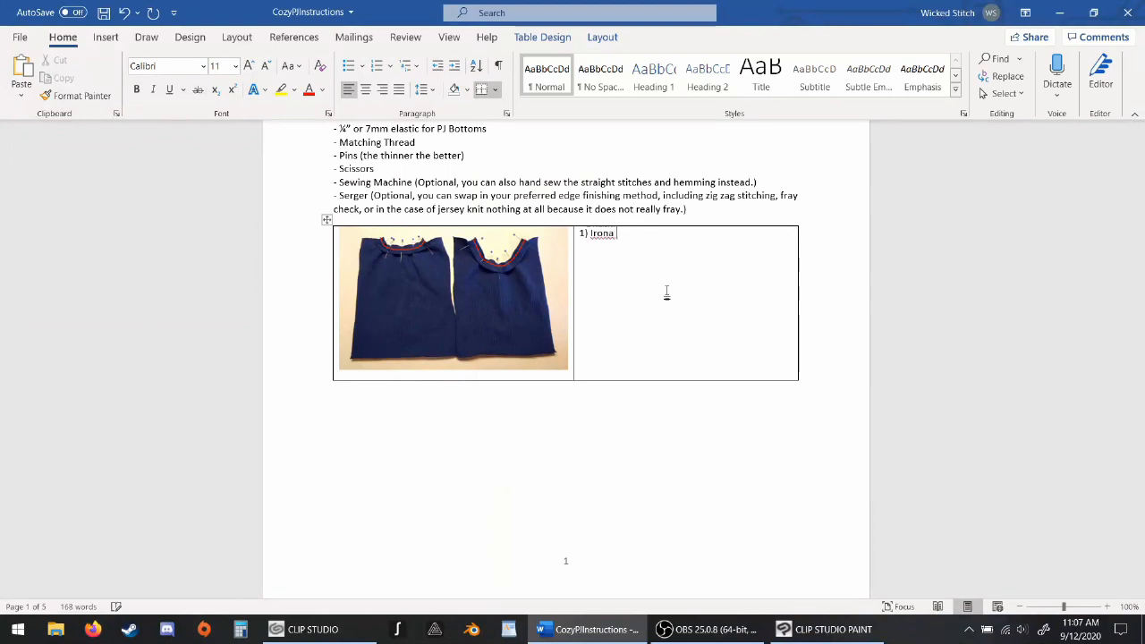
key(Backspace)
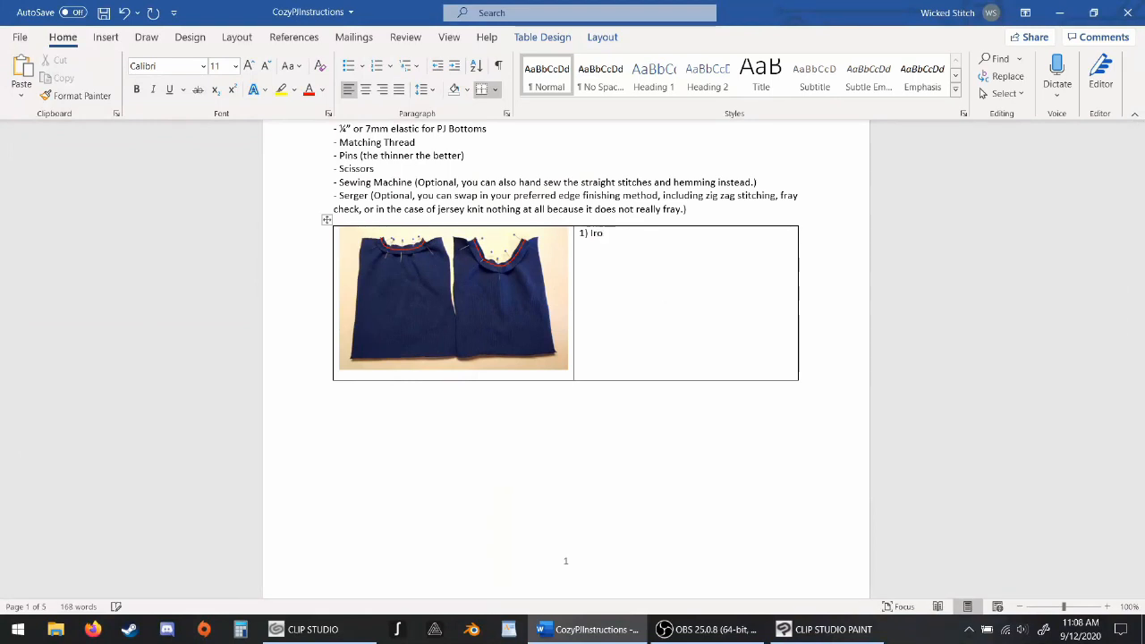
text(n)
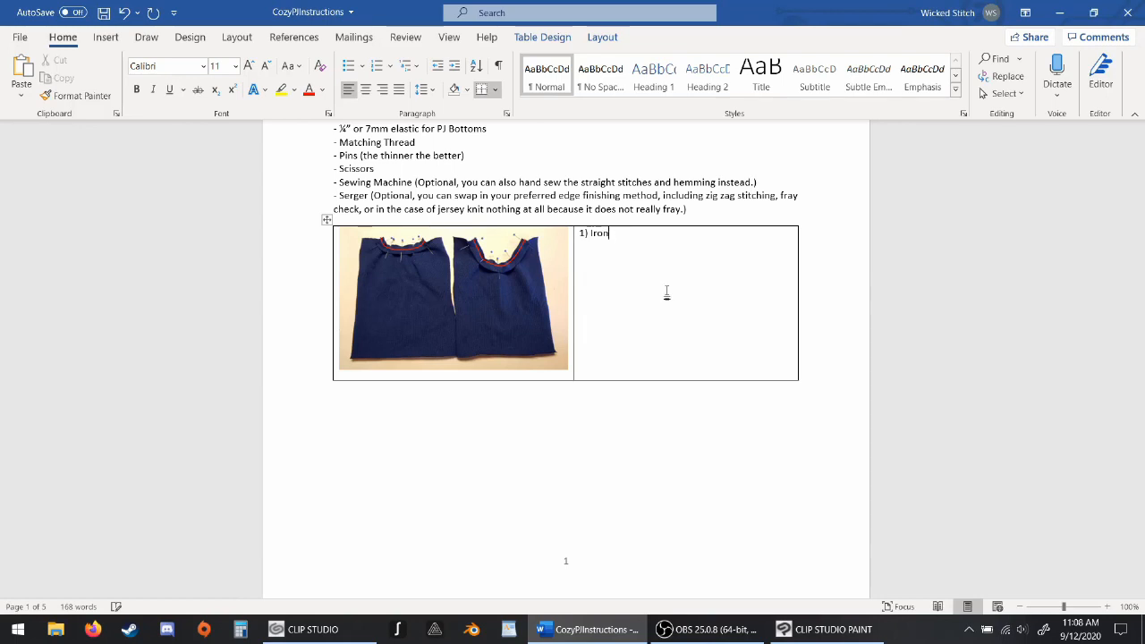
text(Fr)
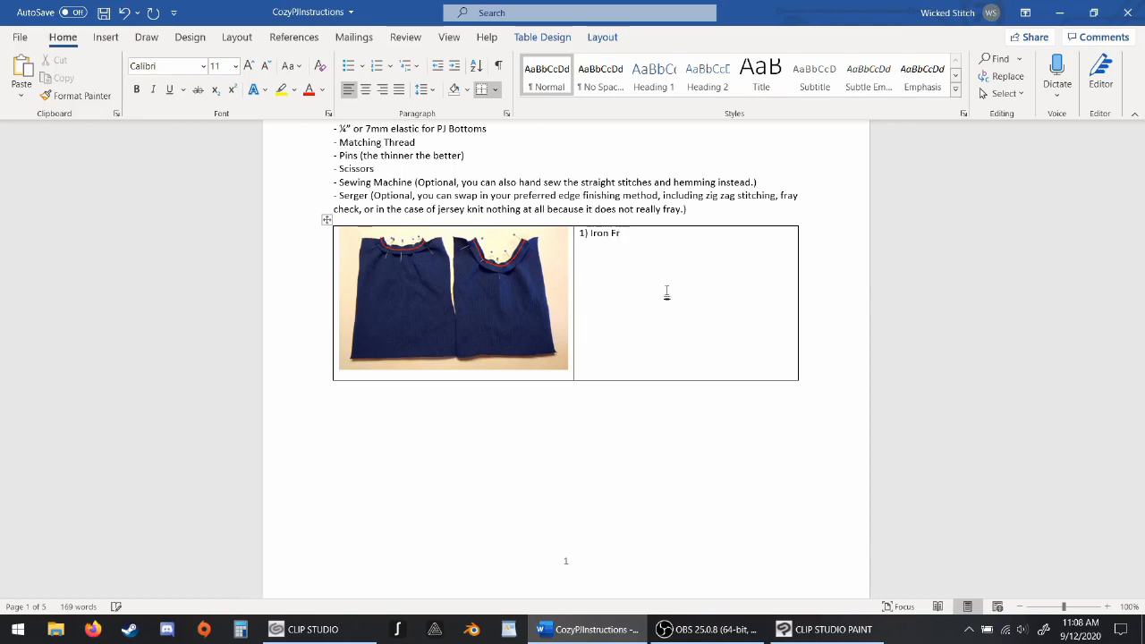
text(ont Co)
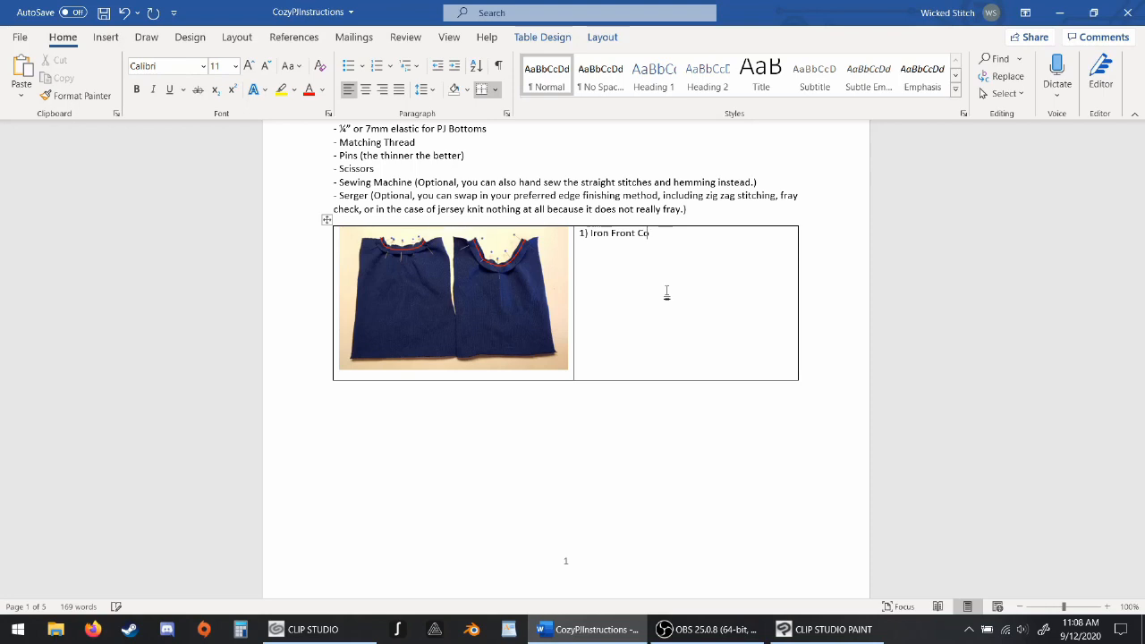
text(llar an)
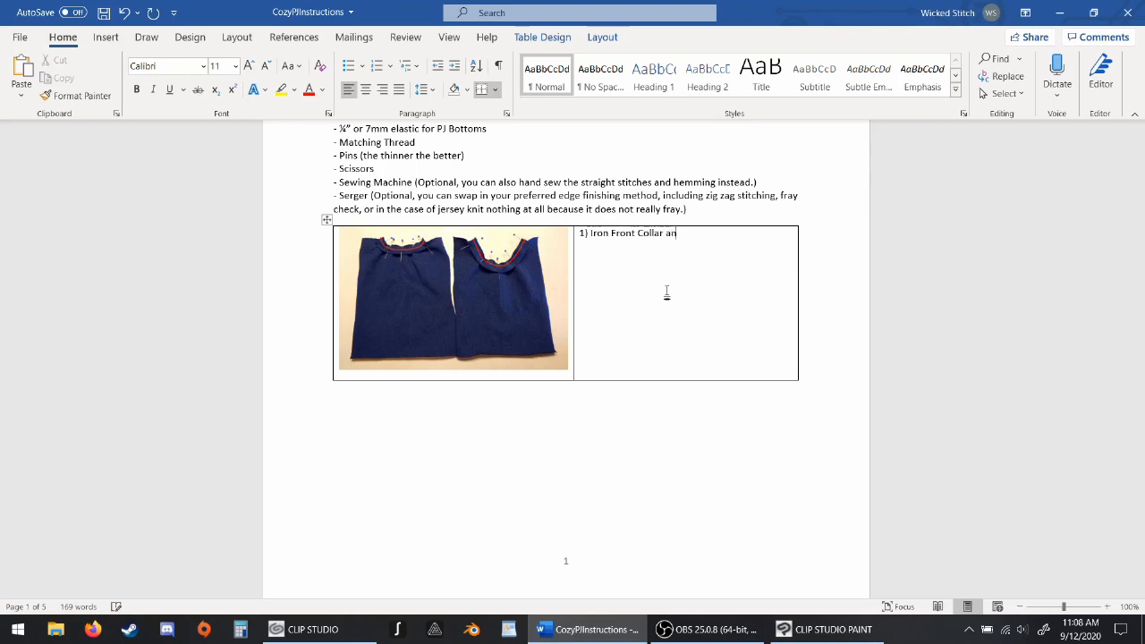